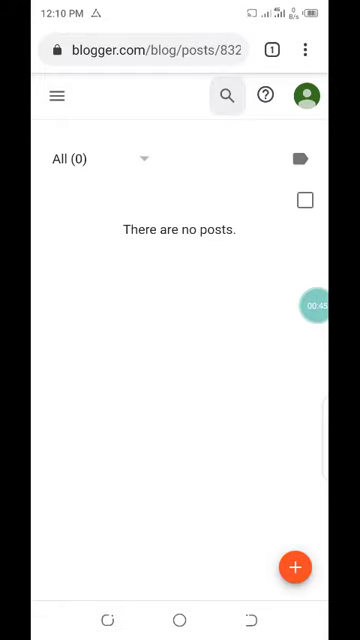
# Open Blogger's side navigation drawer to list the blog's sections.
pyautogui.click(55, 96)
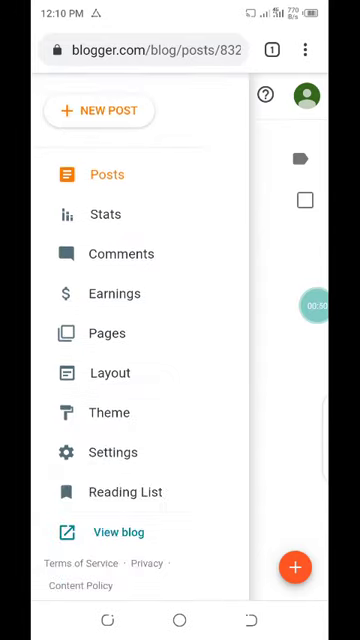
pyautogui.click(118, 531)
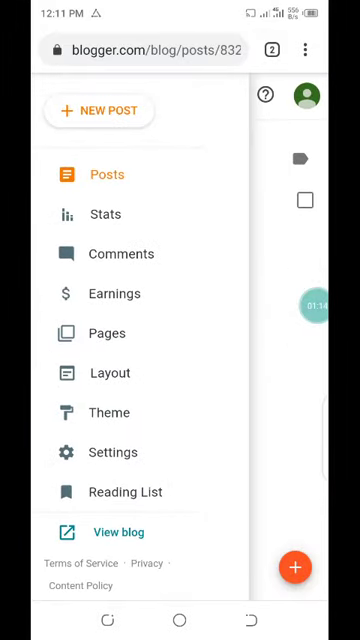
# Open Settings and edit the blog address under Publishing.
pyautogui.click(113, 452)
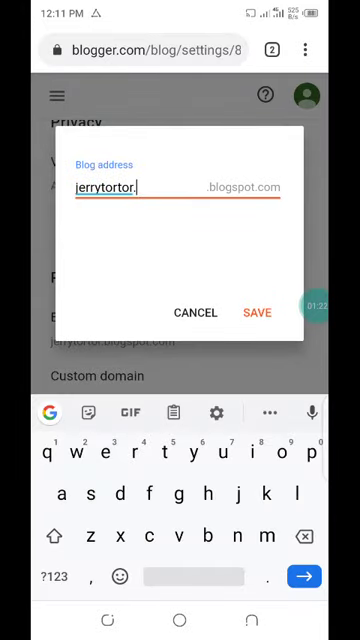
pyautogui.write('blogspot')
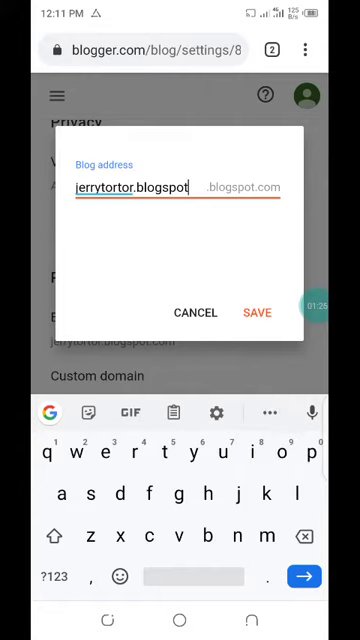
pyautogui.write('.com')
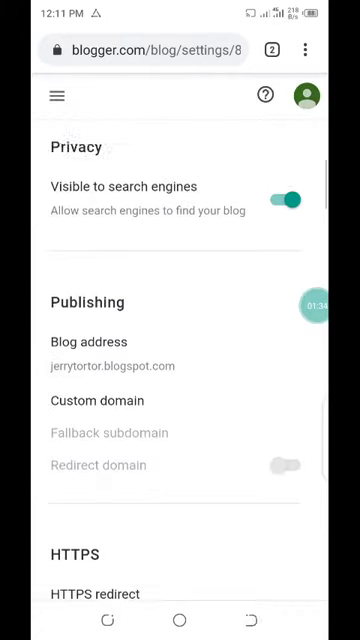
# Go to the Layout page and scroll down to the Pages gadget.
pyautogui.click(54, 96)
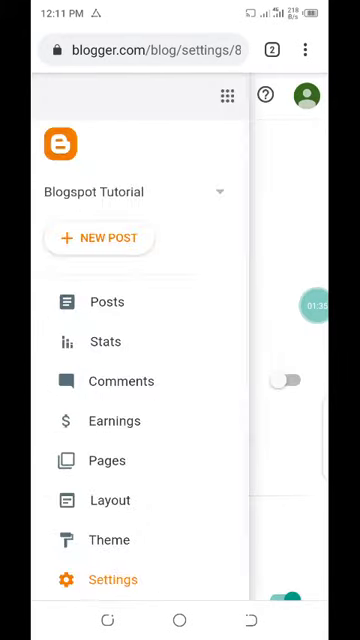
pyautogui.click(110, 500)
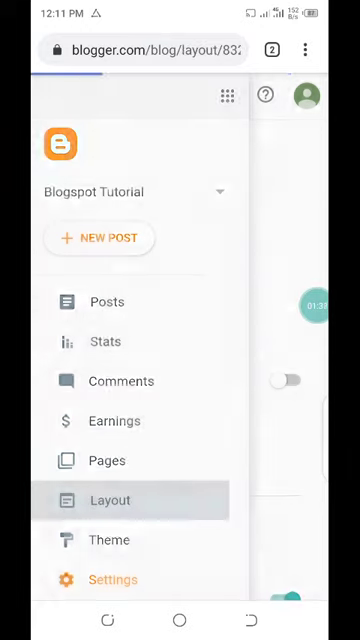
pyautogui.click(110, 500)
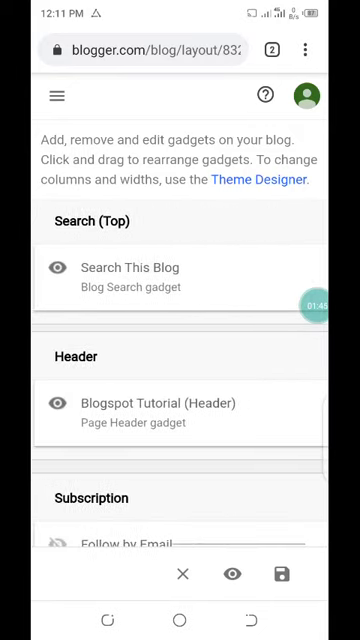
pyautogui.scroll(-3)
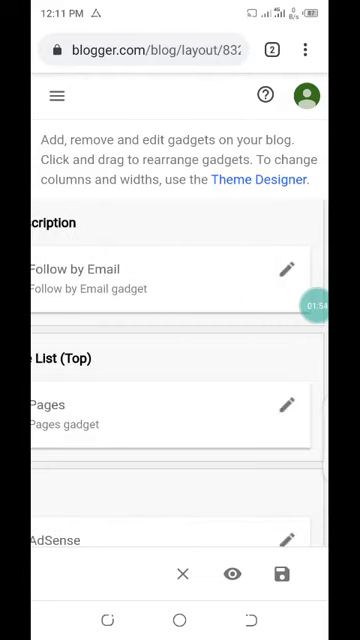
# Edit the Pages gadget to begin adding an external web-address link.
pyautogui.click(287, 412)
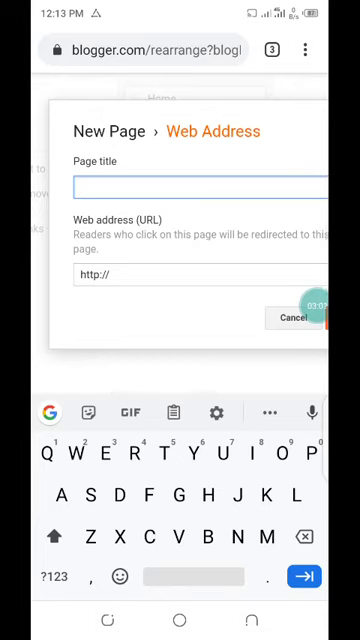
# Title the new link 'Tech' with a web address ending in /search/label/tech.
pyautogui.write('Tech')
pyautogui.click(200, 274)
pyautogui.write('jerrytortor.blogspot.com')
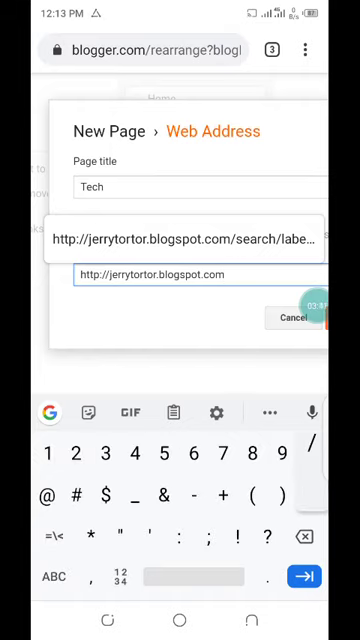
pyautogui.write('s')
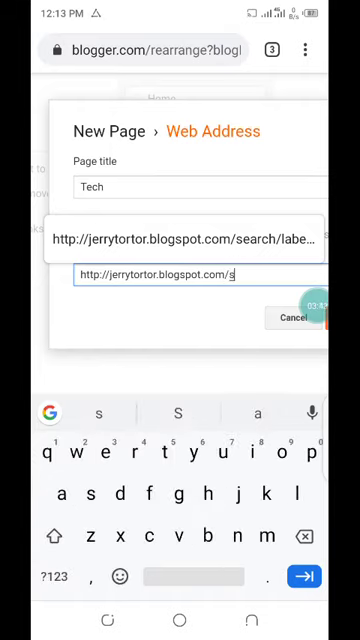
pyautogui.write('earch/')
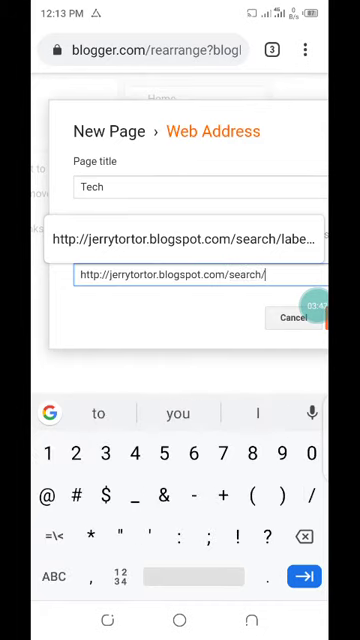
pyautogui.write('la')
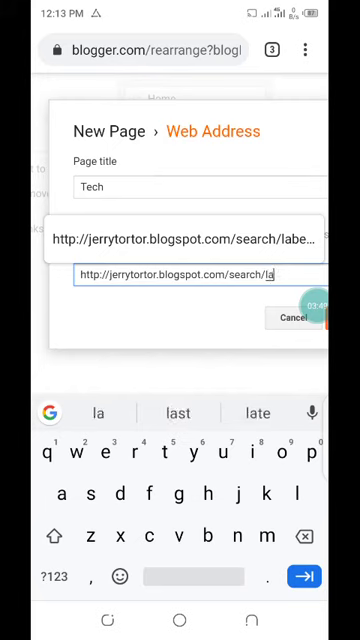
pyautogui.write('bel/')
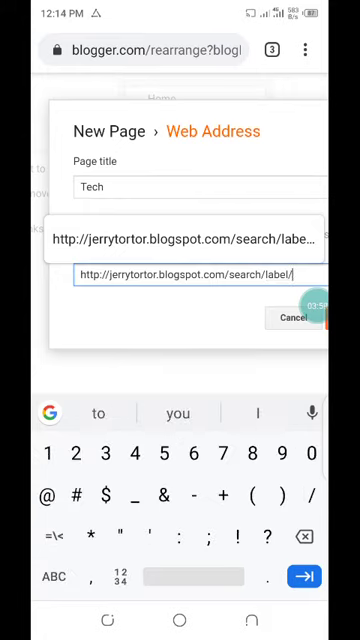
pyautogui.click(48, 577)
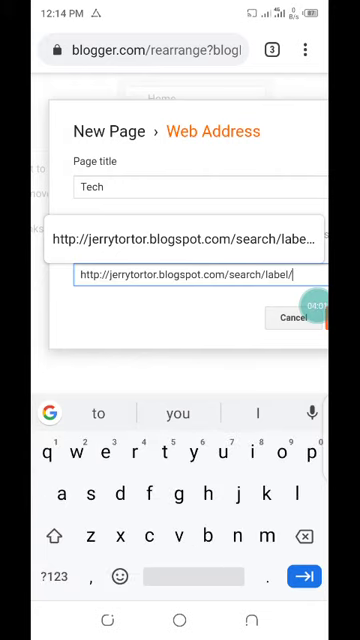
pyautogui.write('tech')
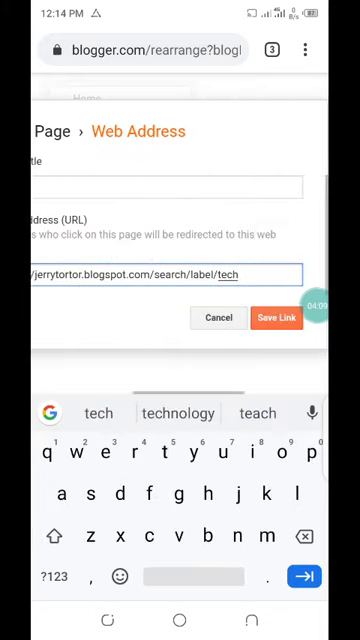
# Save the Tech link and title a new link 'Web design'.
pyautogui.click(278, 317)
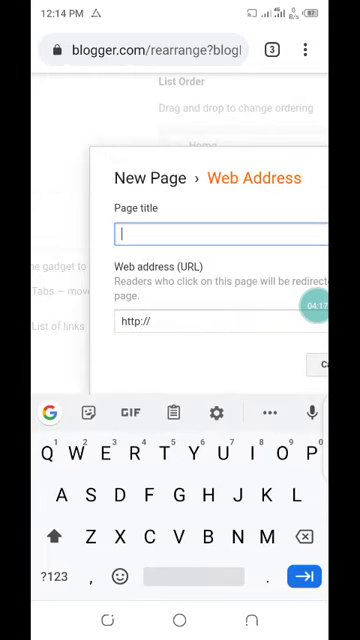
pyautogui.write('We')
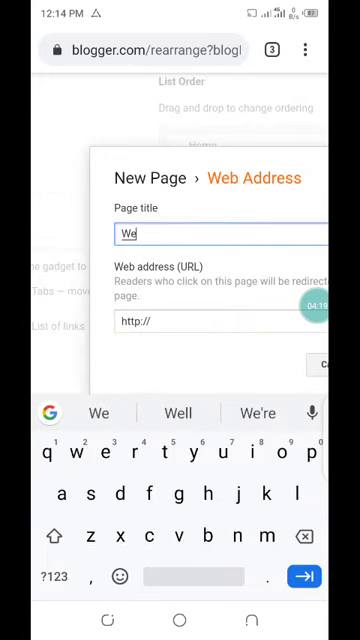
pyautogui.write('b')
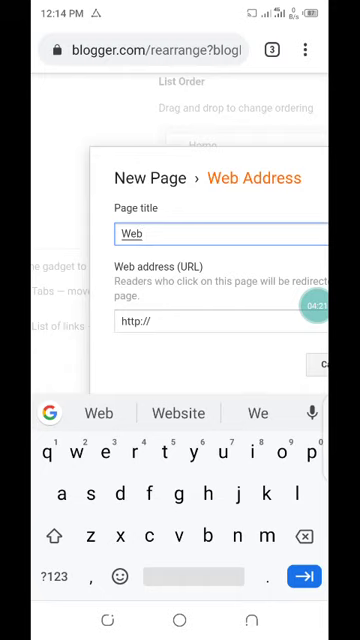
pyautogui.write('s')
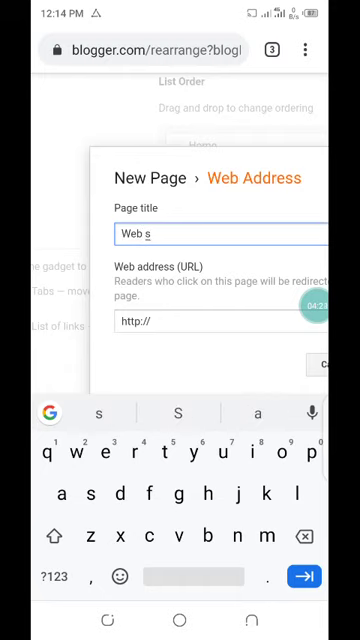
pyautogui.write('des')
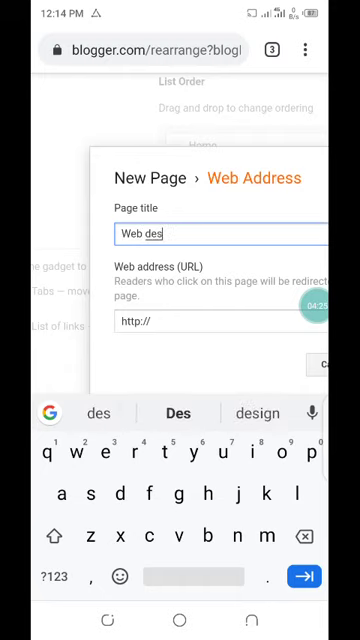
pyautogui.write('ig')
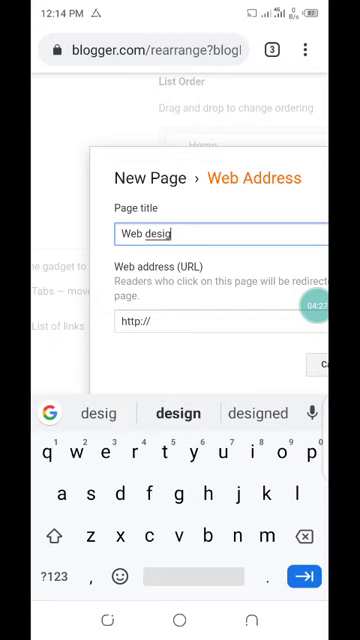
pyautogui.write('n')
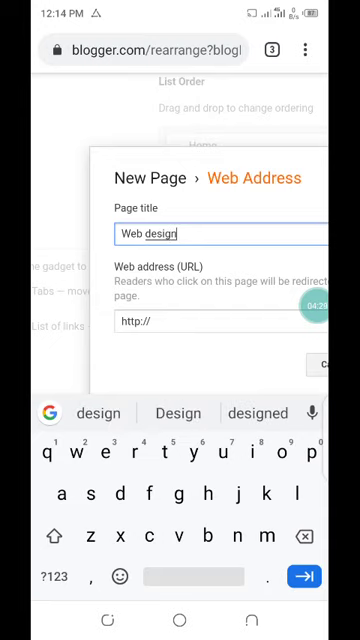
# Point the Web design link at the blog's search/label web design address.
pyautogui.click(135, 320)
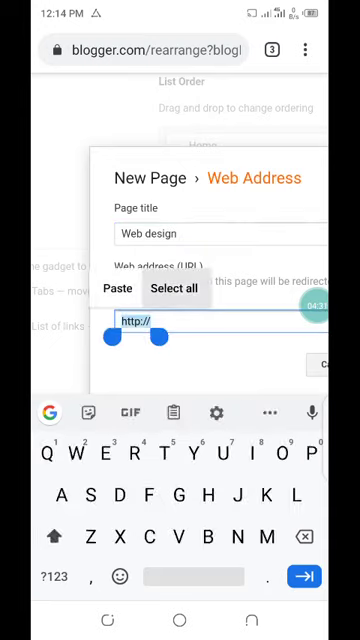
pyautogui.click(126, 288)
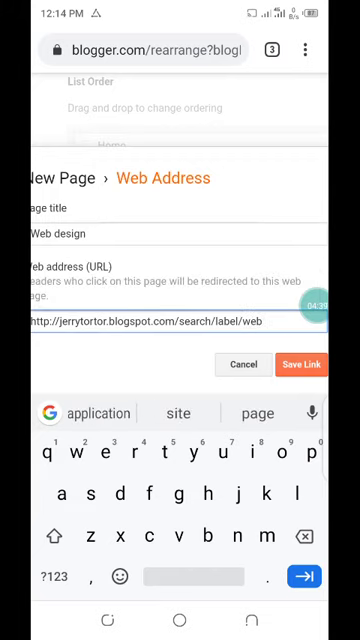
pyautogui.write('desi')
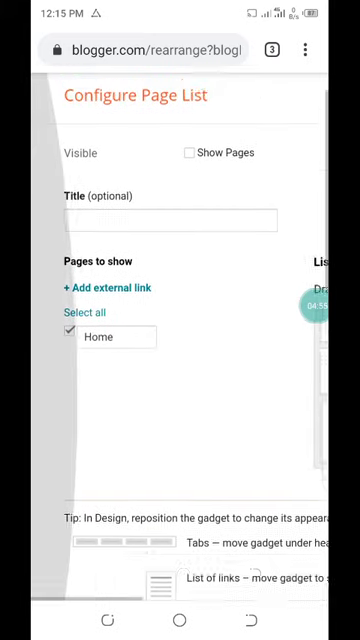
# Scroll through Configure Page List and save the Pages gadget.
pyautogui.scroll(3)
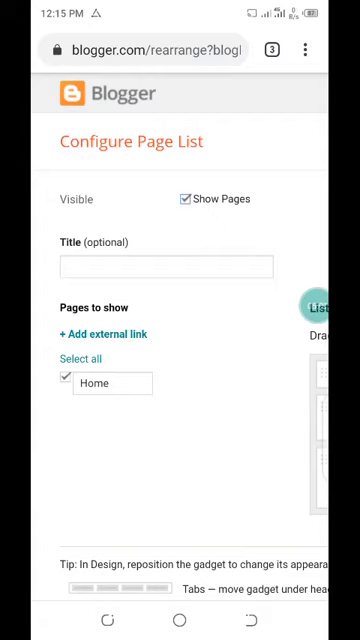
pyautogui.scroll(-3)
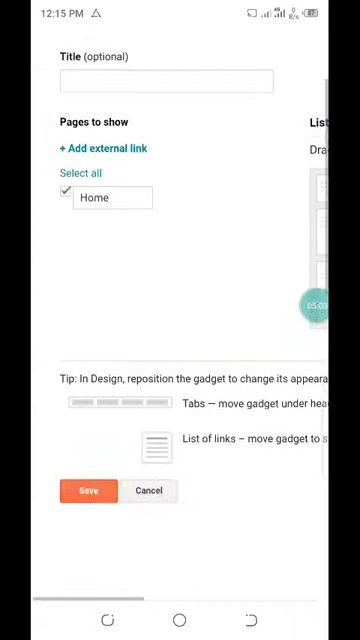
pyautogui.scroll(3)
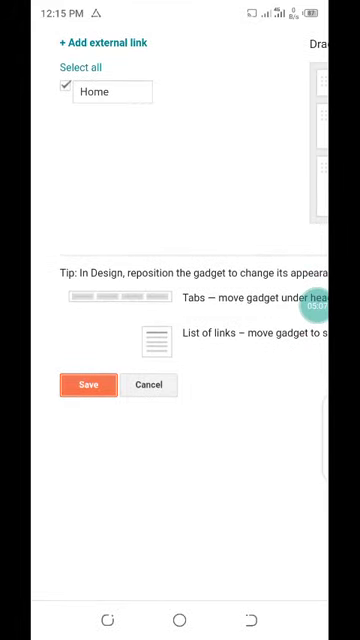
pyautogui.click(89, 385)
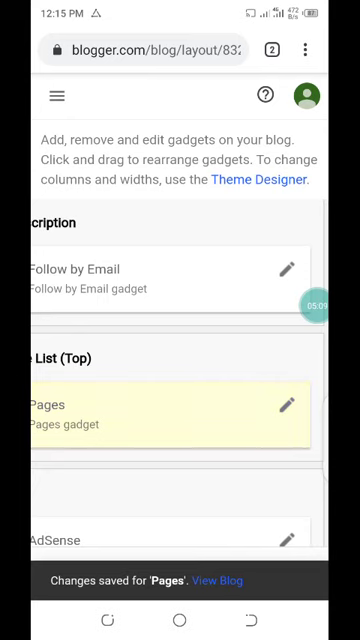
# View the live blog and test the WEB DESIGN navigation link.
pyautogui.click(271, 48)
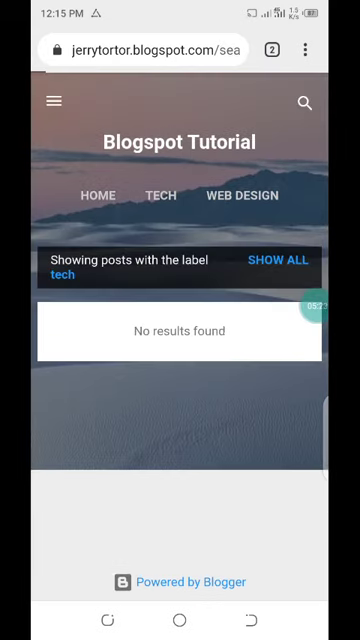
pyautogui.click(237, 195)
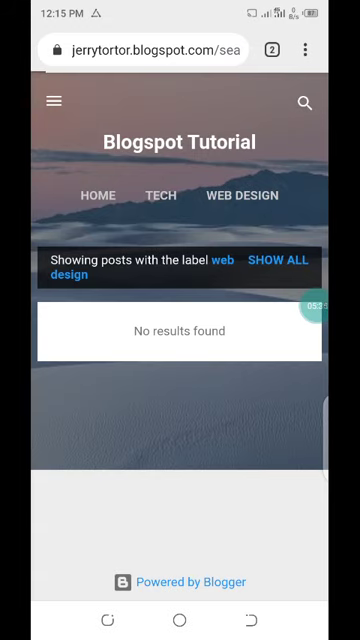
pyautogui.click(243, 195)
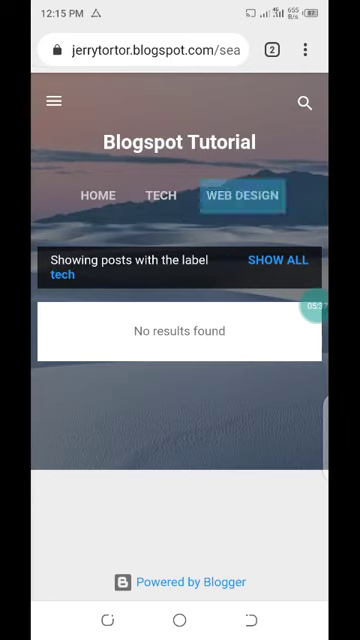